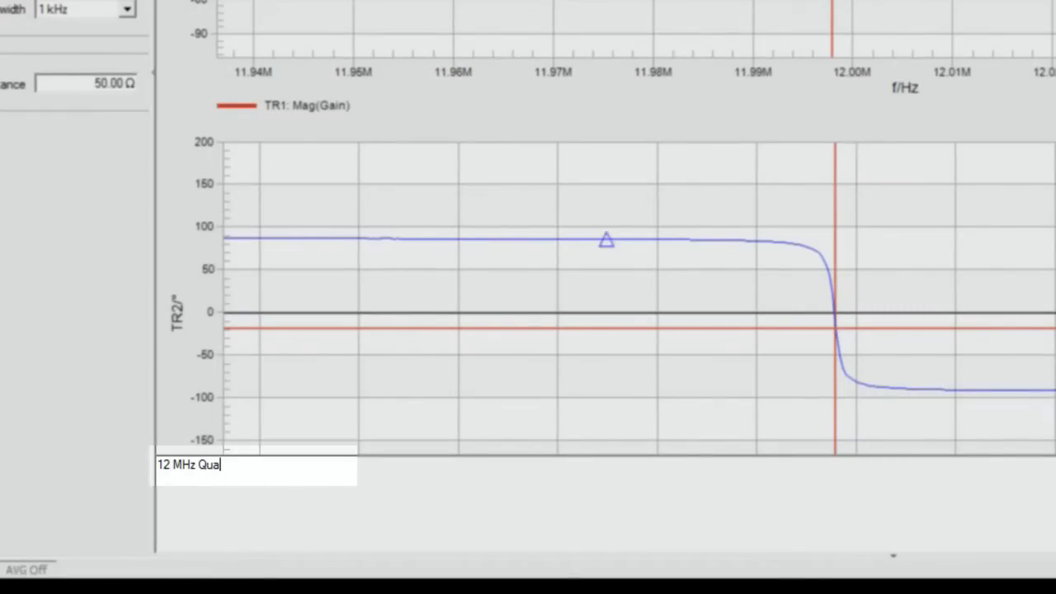
- Complete the '12 MHz Quartz Filter' annotation below the TR2 phase diagram
{"action": "type", "text": "rtz"}
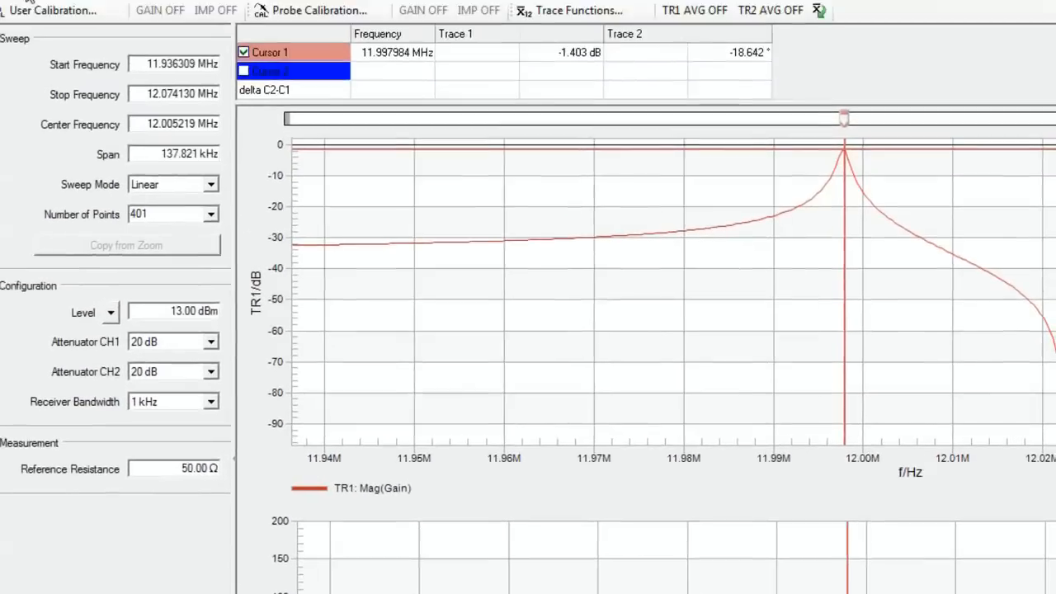
- Save the resonance measurement as quarz2.Bode via Save As
{"action": "left_click", "coordinate": [23, 45]}
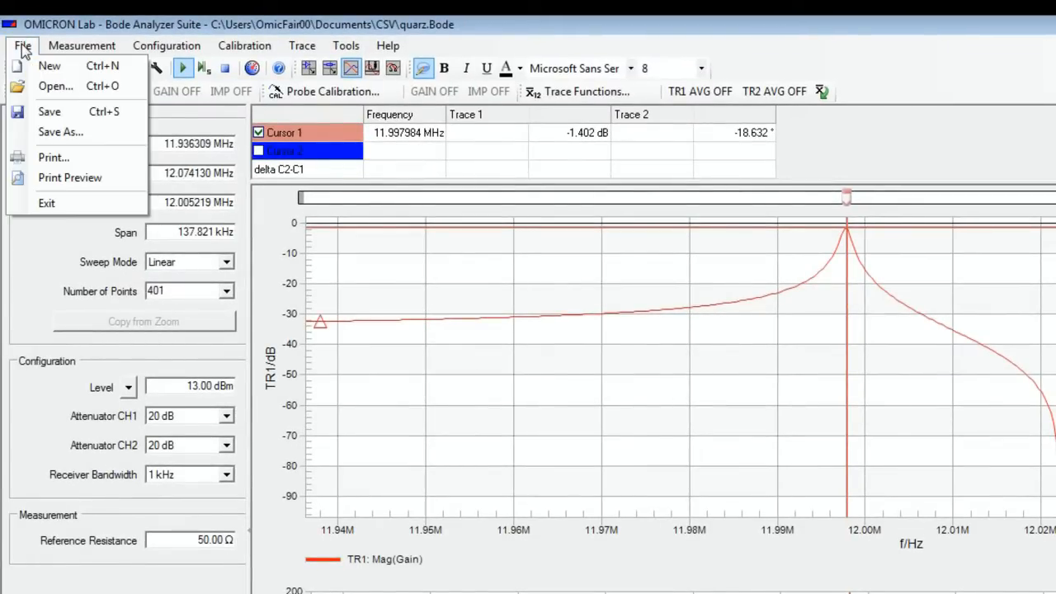
{"action": "mouse_move", "coordinate": [60, 132]}
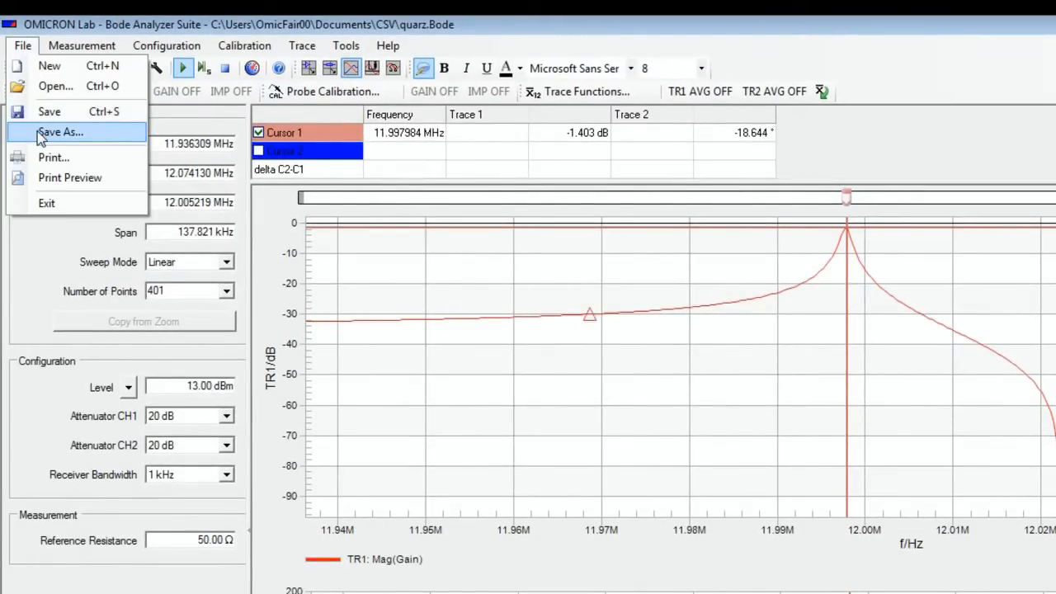
{"action": "left_click", "coordinate": [60, 132]}
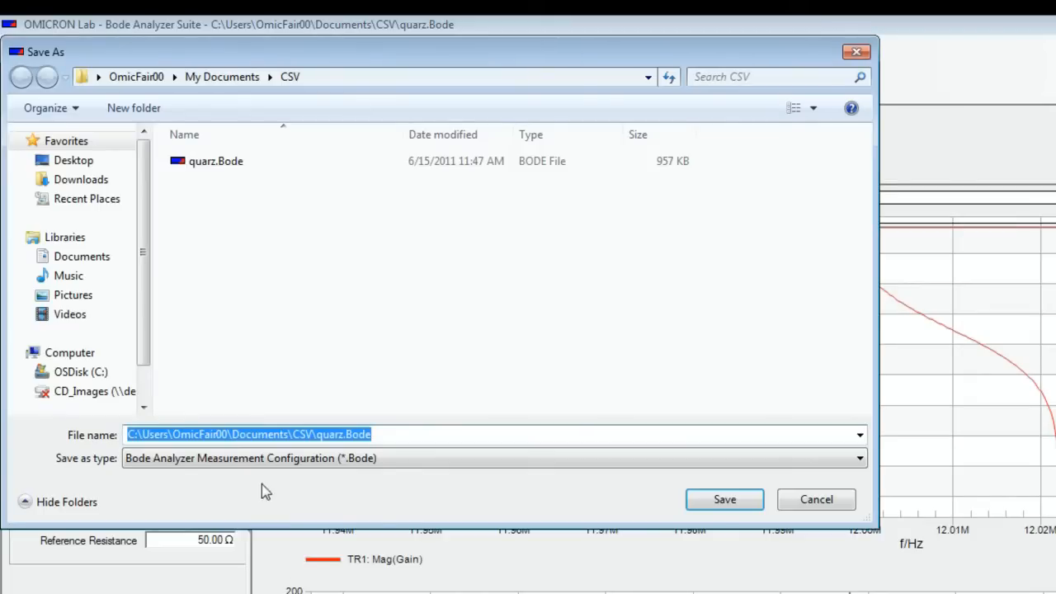
{"action": "left_click", "coordinate": [330, 434]}
{"action": "type", "text": "2"}
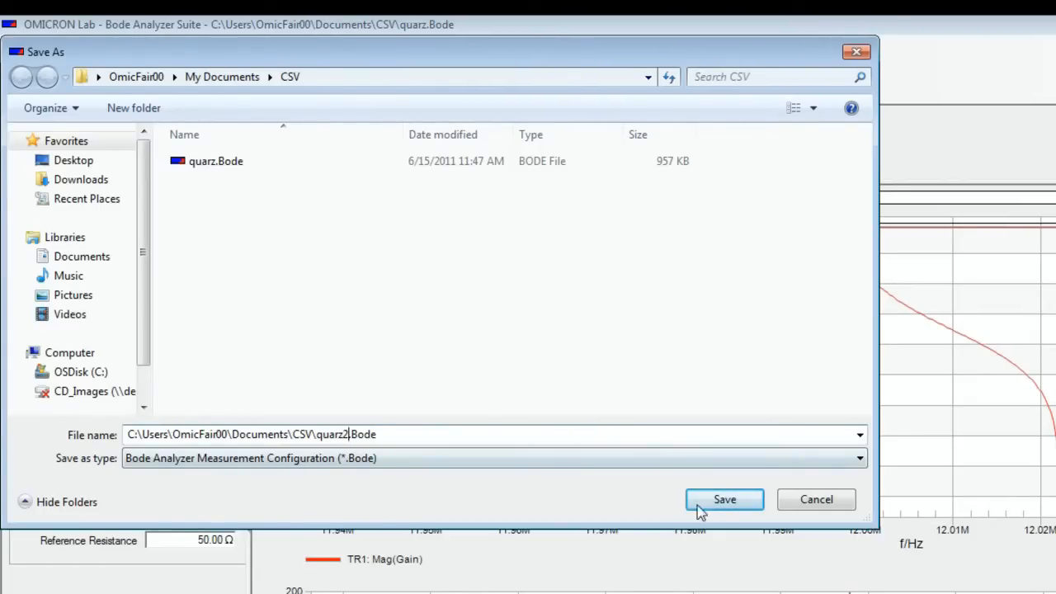
{"action": "left_click", "coordinate": [724, 499]}
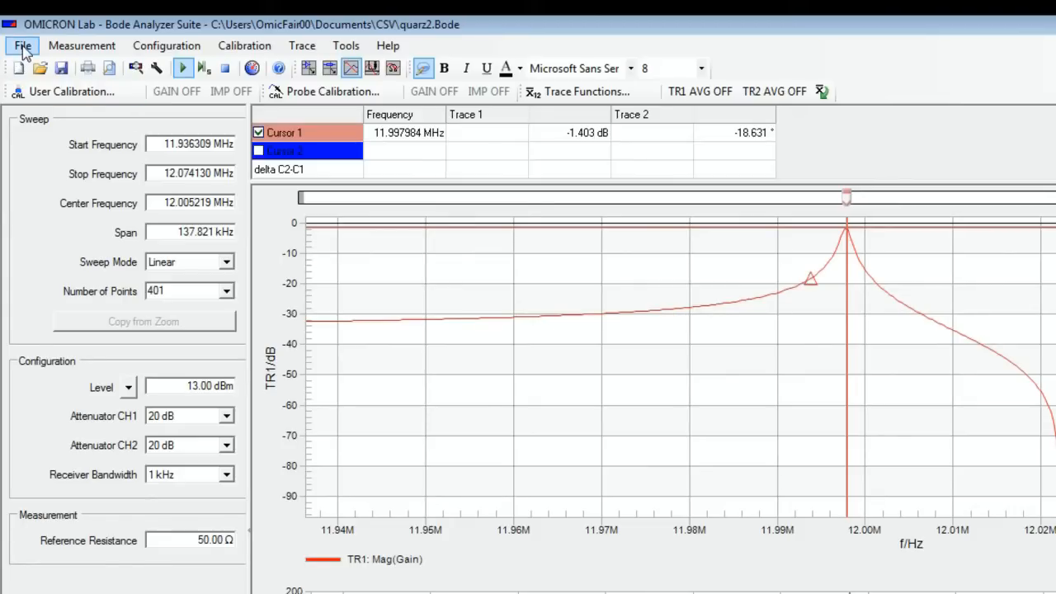
- Open the saved .Bode measurement file, declining to save changes to quarz2.Bode
{"action": "left_click", "coordinate": [23, 46]}
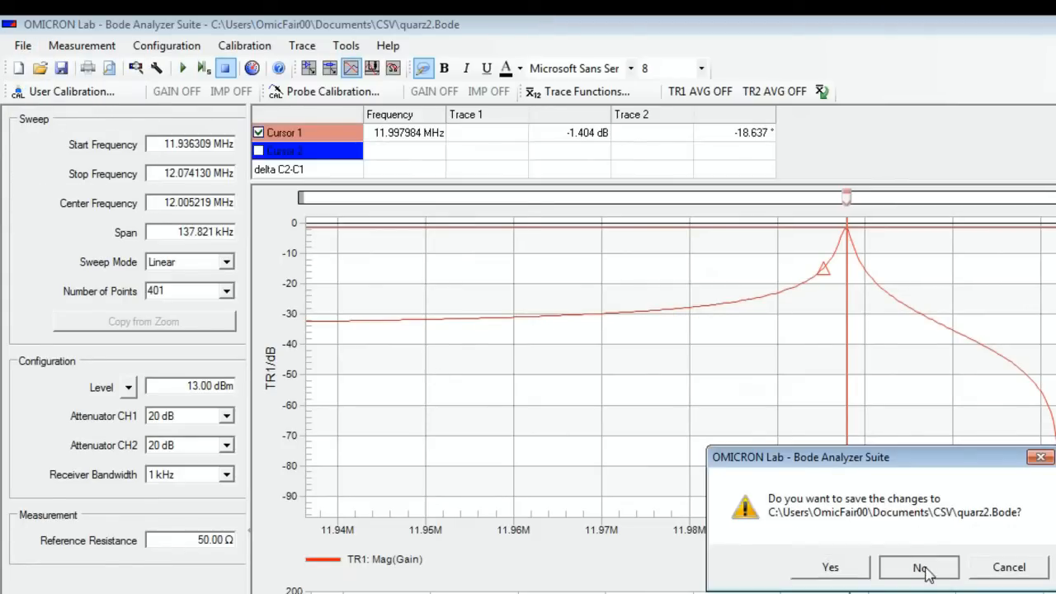
{"action": "left_click", "coordinate": [918, 567]}
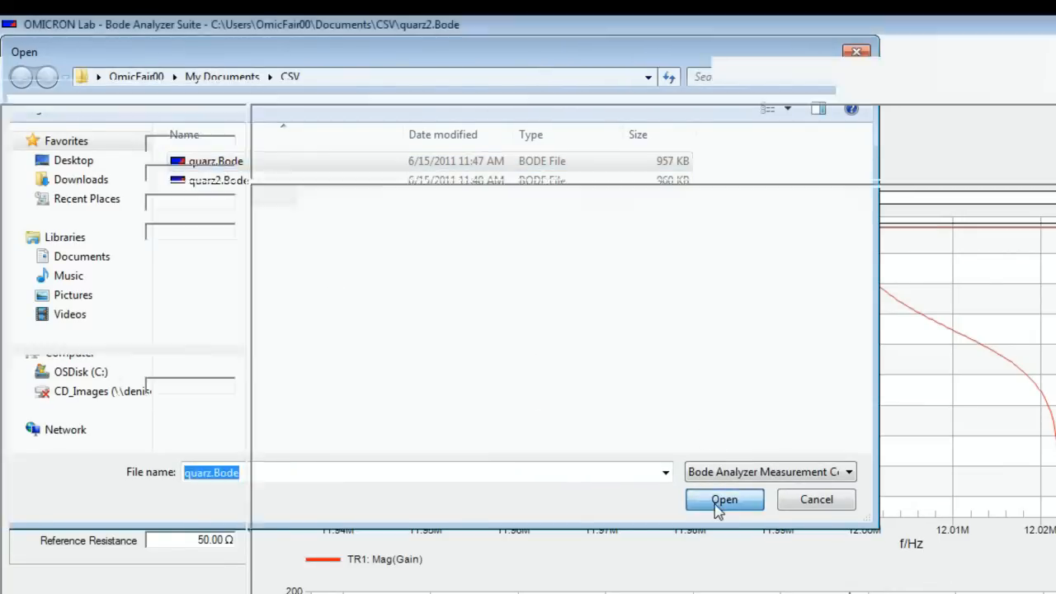
{"action": "left_click", "coordinate": [724, 499]}
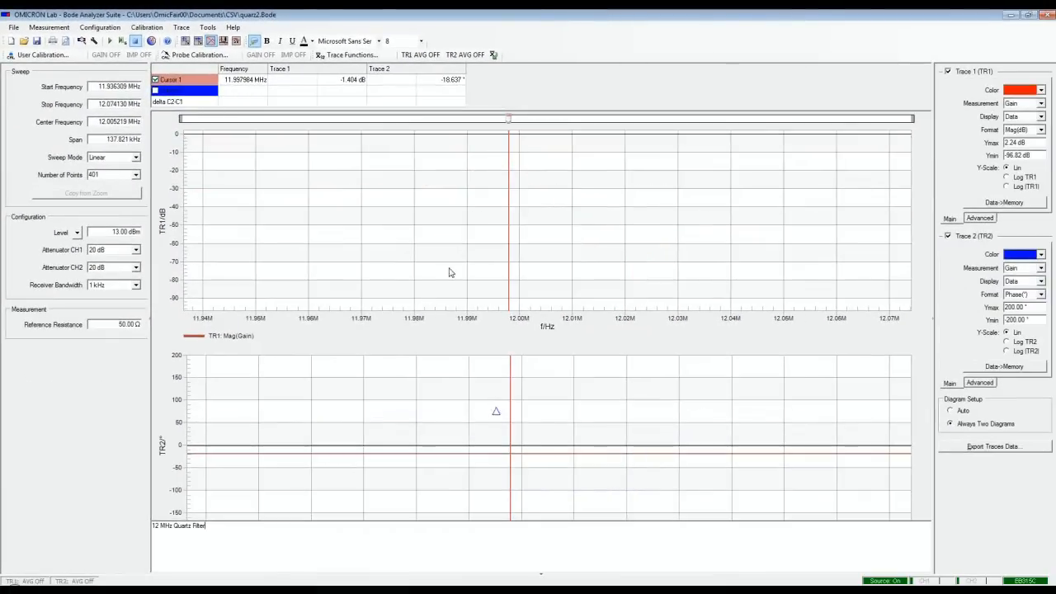